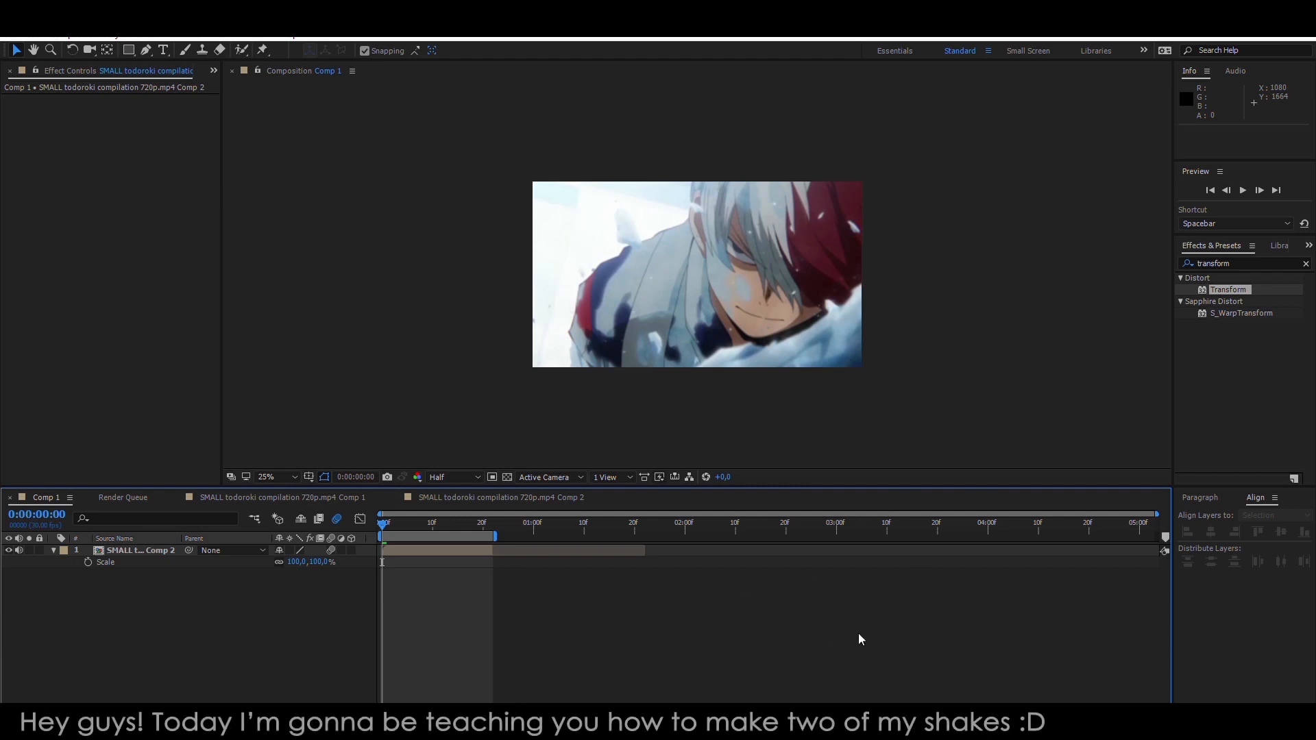
{"action": "mouse_move", "coordinate": [809, 607]}
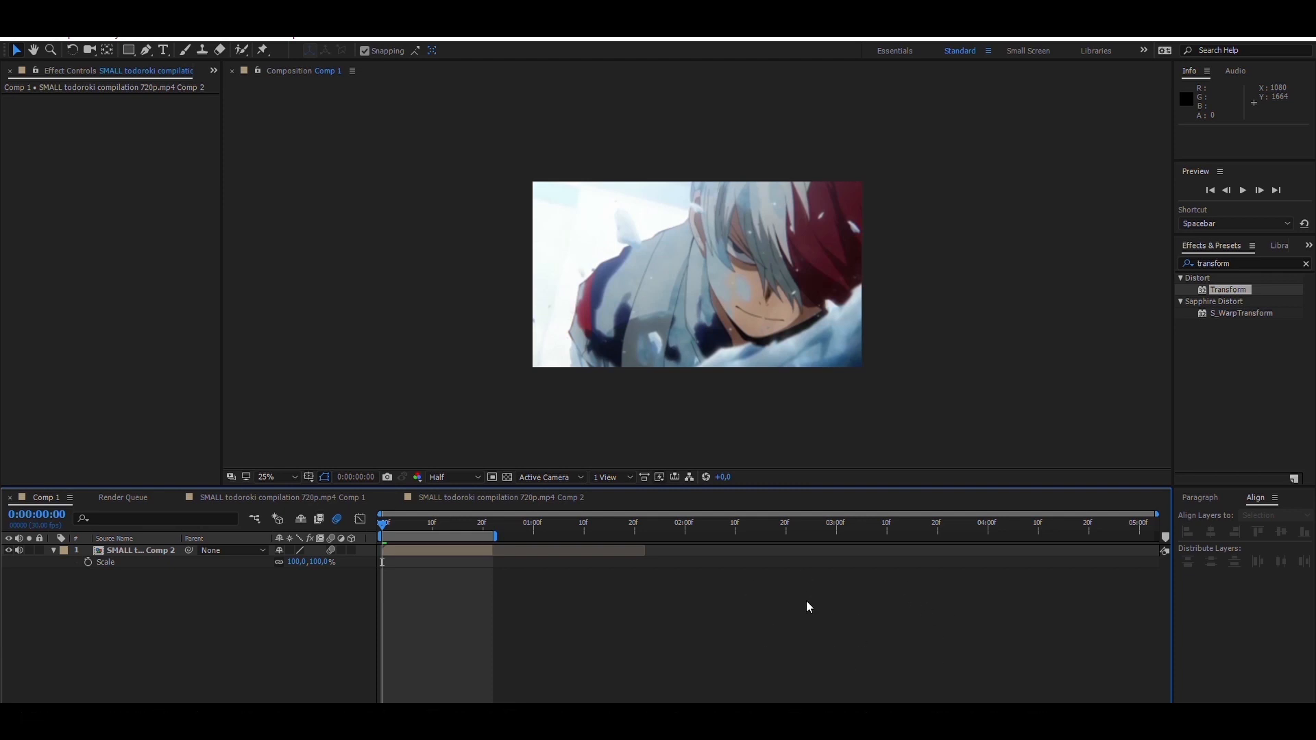
Apply Motion Tile with Mirror Edges, output 400, and keyframe Scale to 220%.
{"action": "type", "text": "mo"}
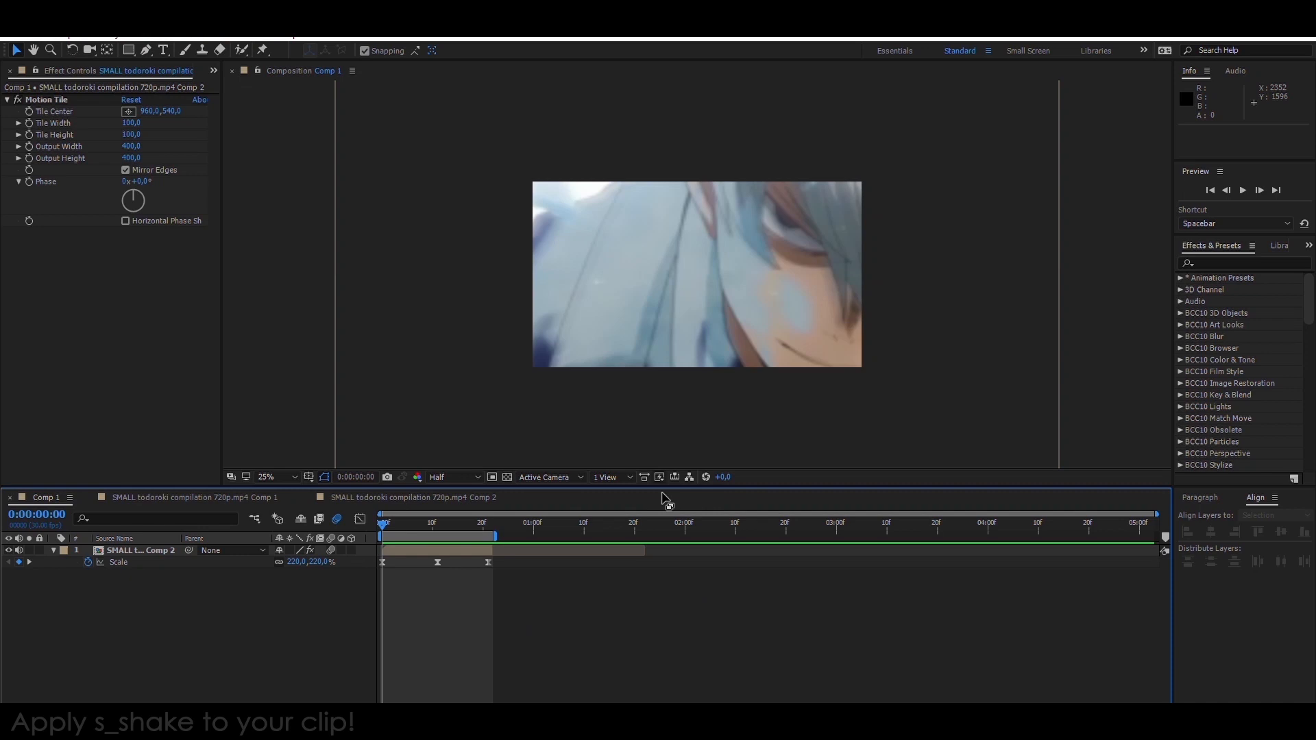
Apply S_Shake with Amplitude 2.7, Frequency 1, Motion Blur on, X Shake values zeroed.
{"action": "type", "text": "s_shake"}
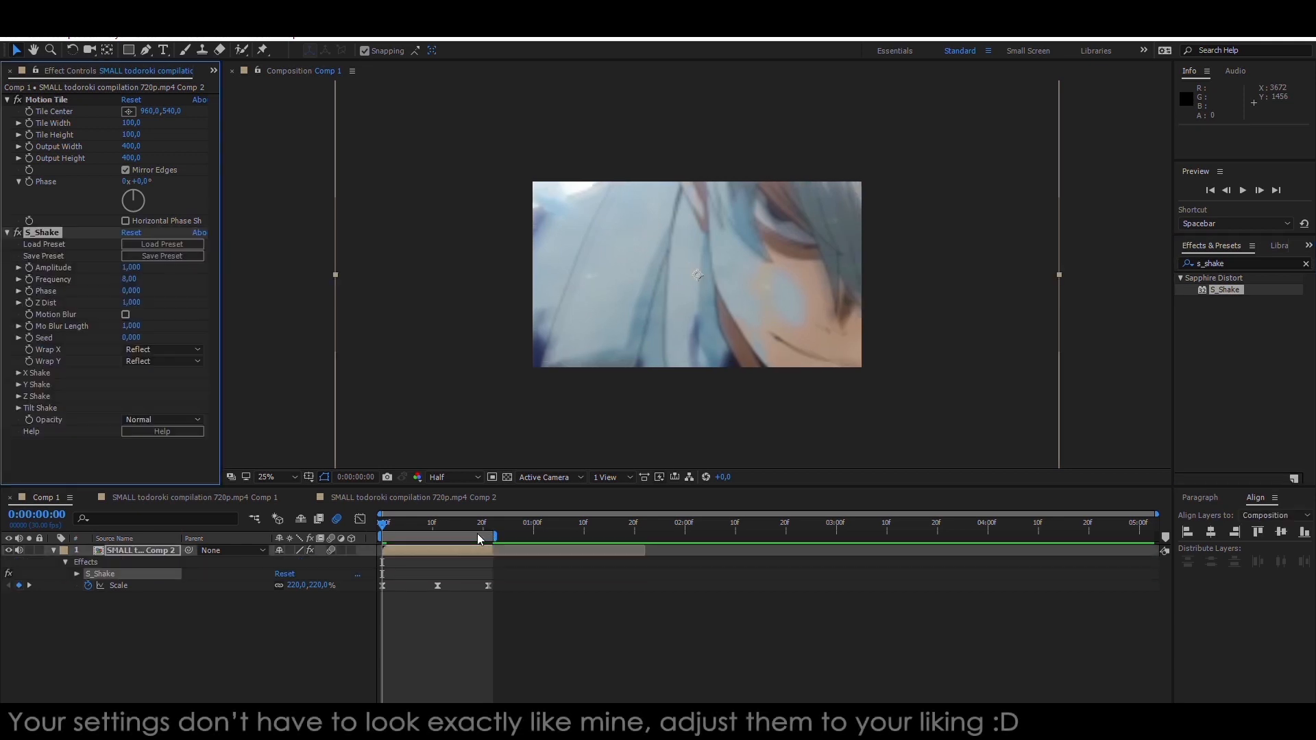
{"action": "left_click", "coordinate": [130, 267]}
{"action": "type", "text": "2,700"}
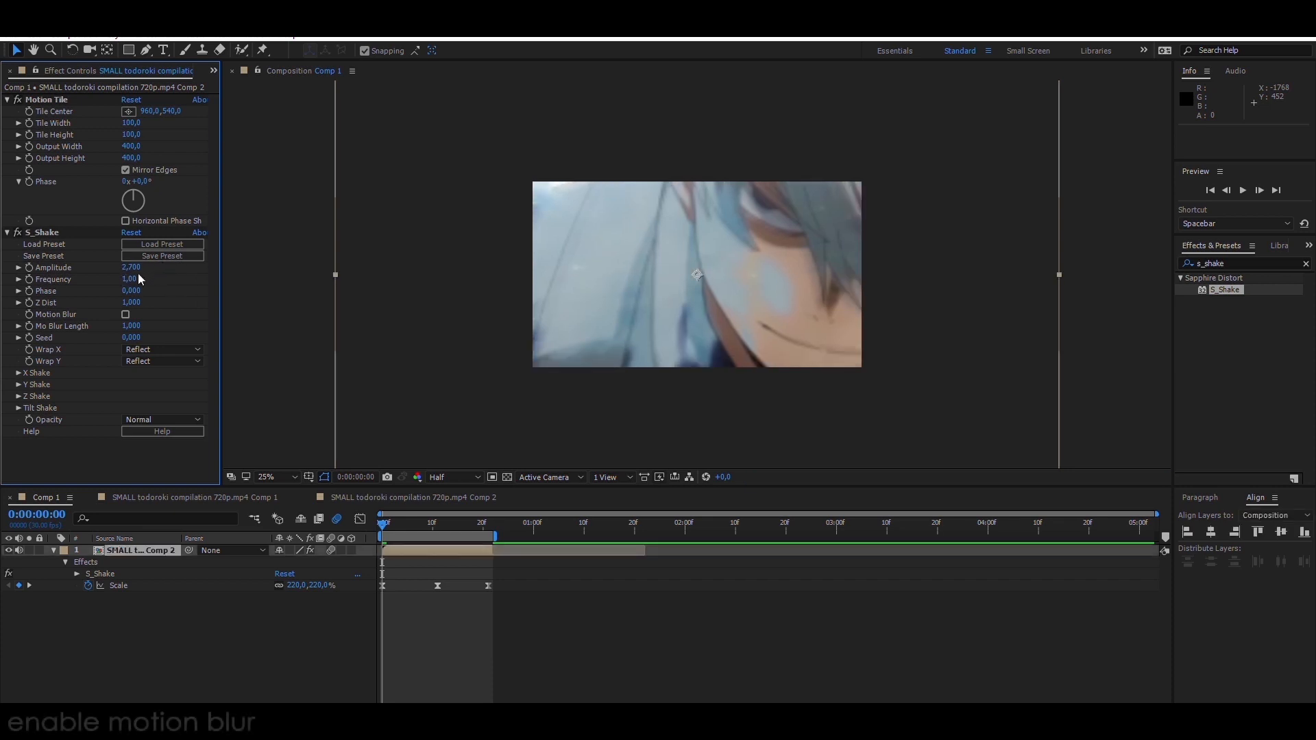
{"action": "left_click", "coordinate": [126, 313]}
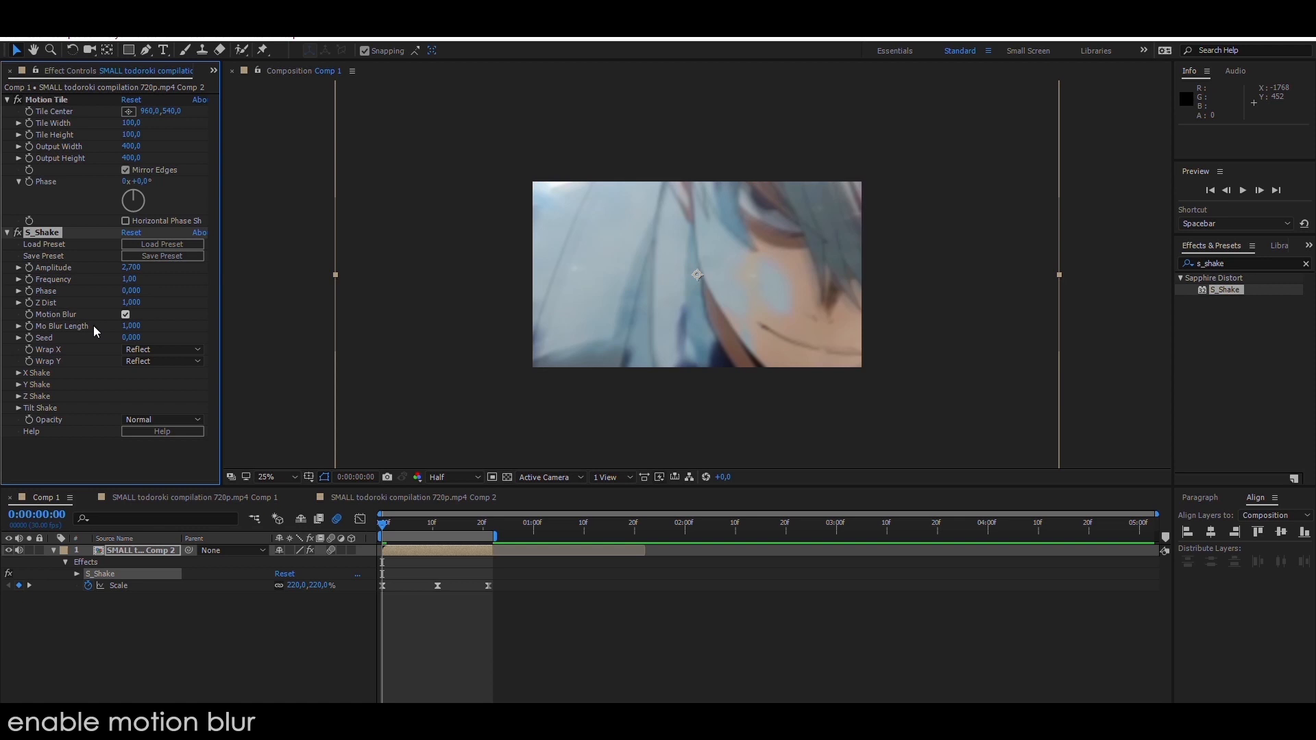
{"action": "left_click", "coordinate": [19, 373]}
{"action": "type", "text": "0"}
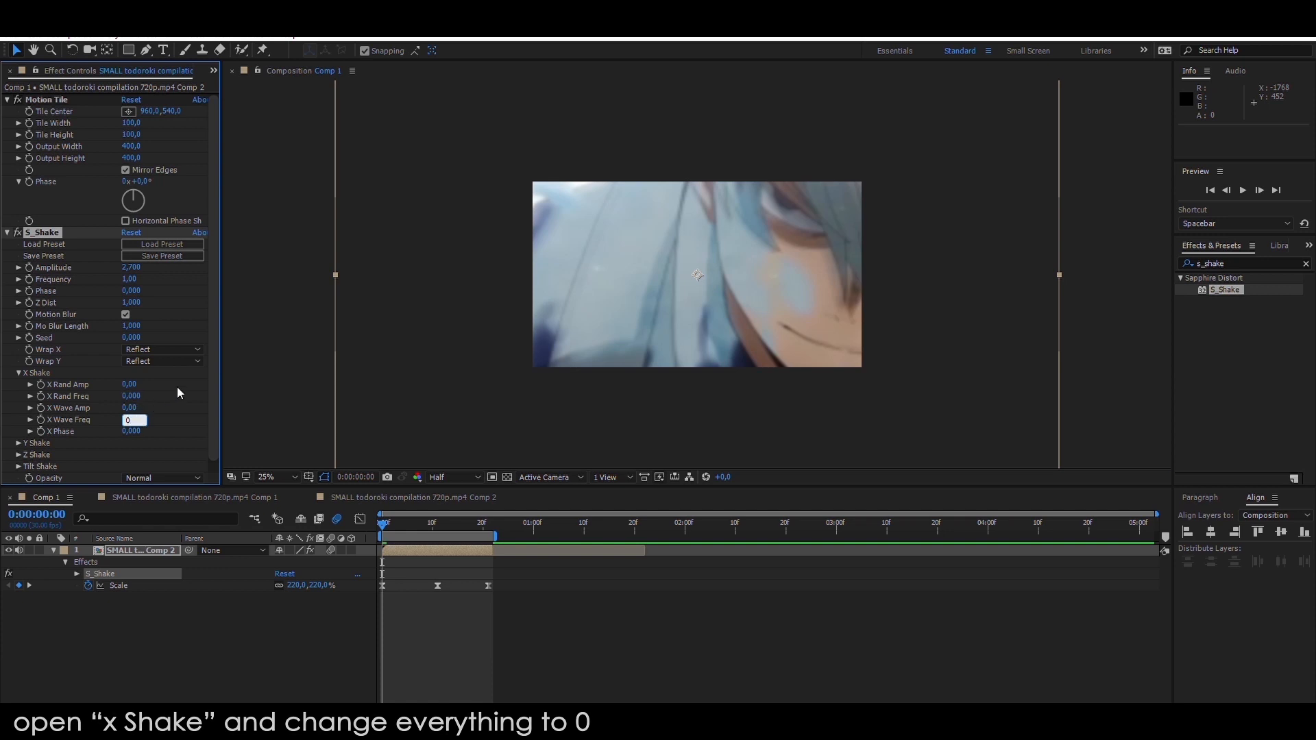
Set Y Shake random amplitude to 25 and wave amplitude to 100.
{"action": "left_click", "coordinate": [19, 373]}
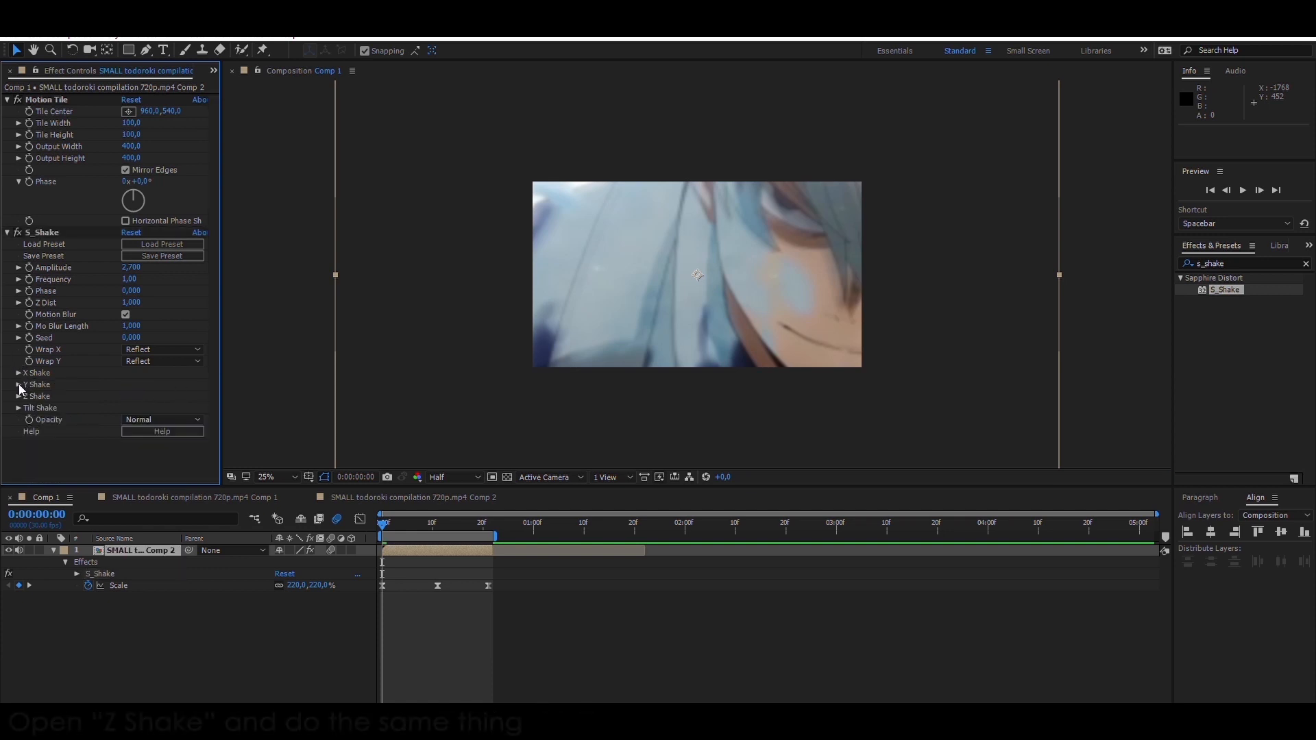
{"action": "left_click", "coordinate": [18, 395]}
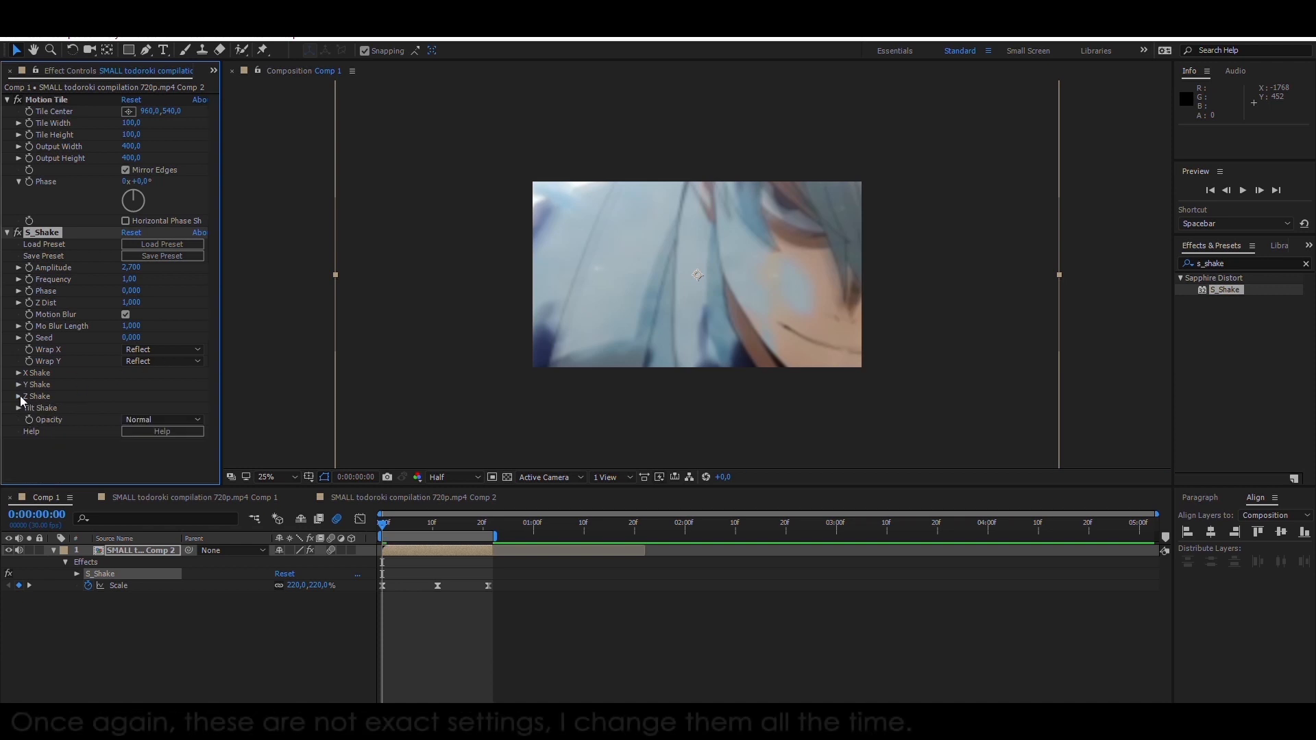
{"action": "left_click", "coordinate": [19, 384]}
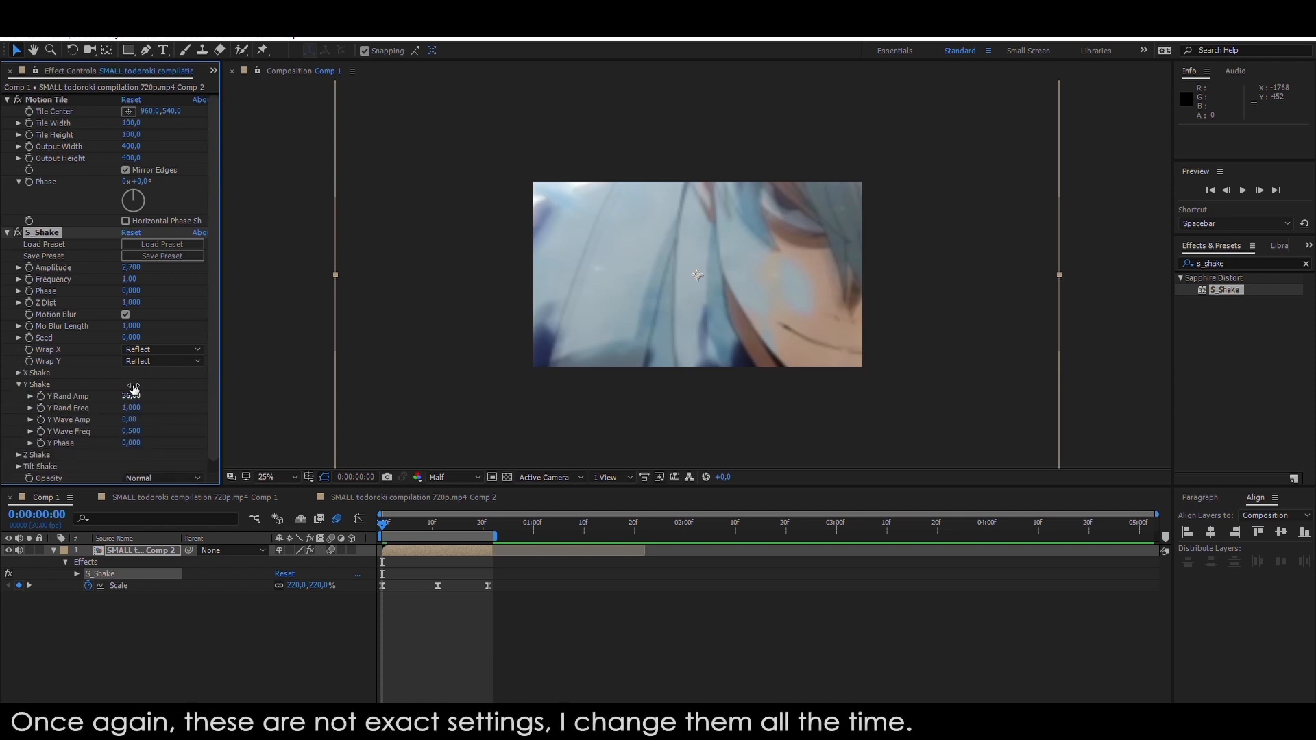
{"action": "left_click", "coordinate": [132, 395]}
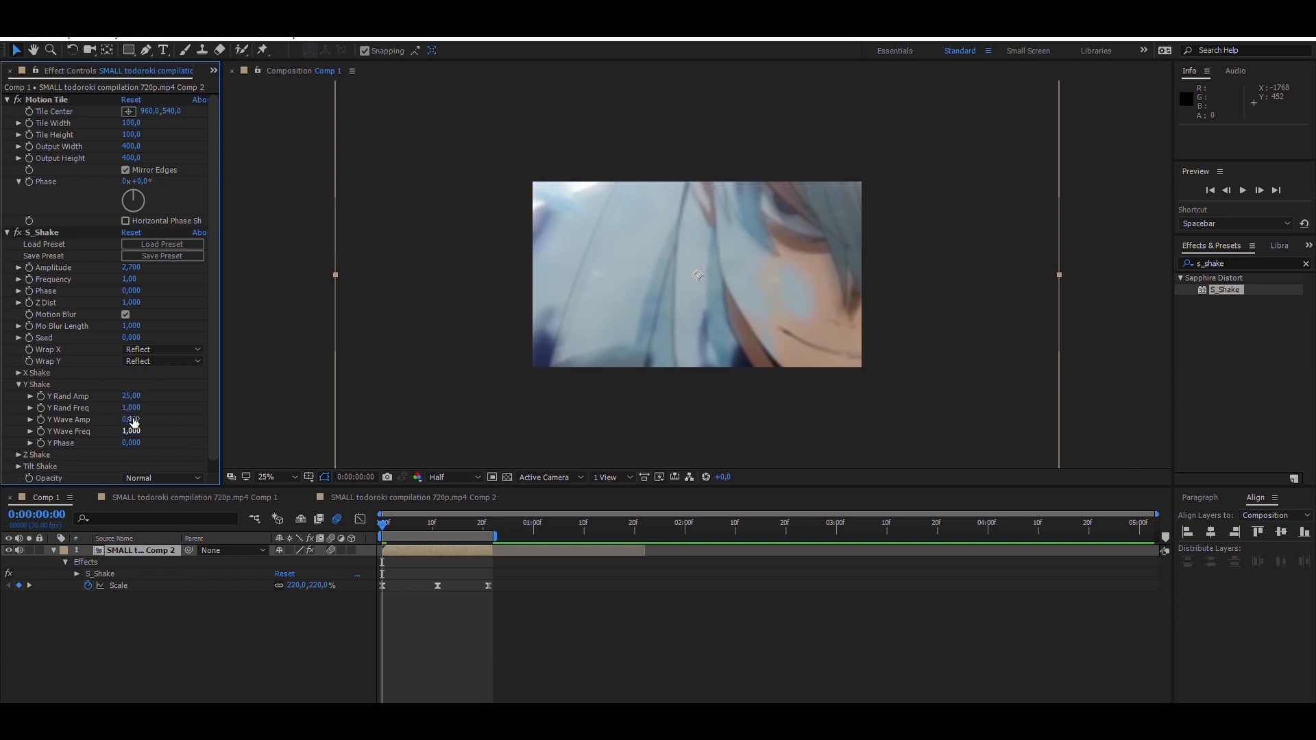
{"action": "double_click", "coordinate": [130, 419]}
{"action": "type", "text": "105"}
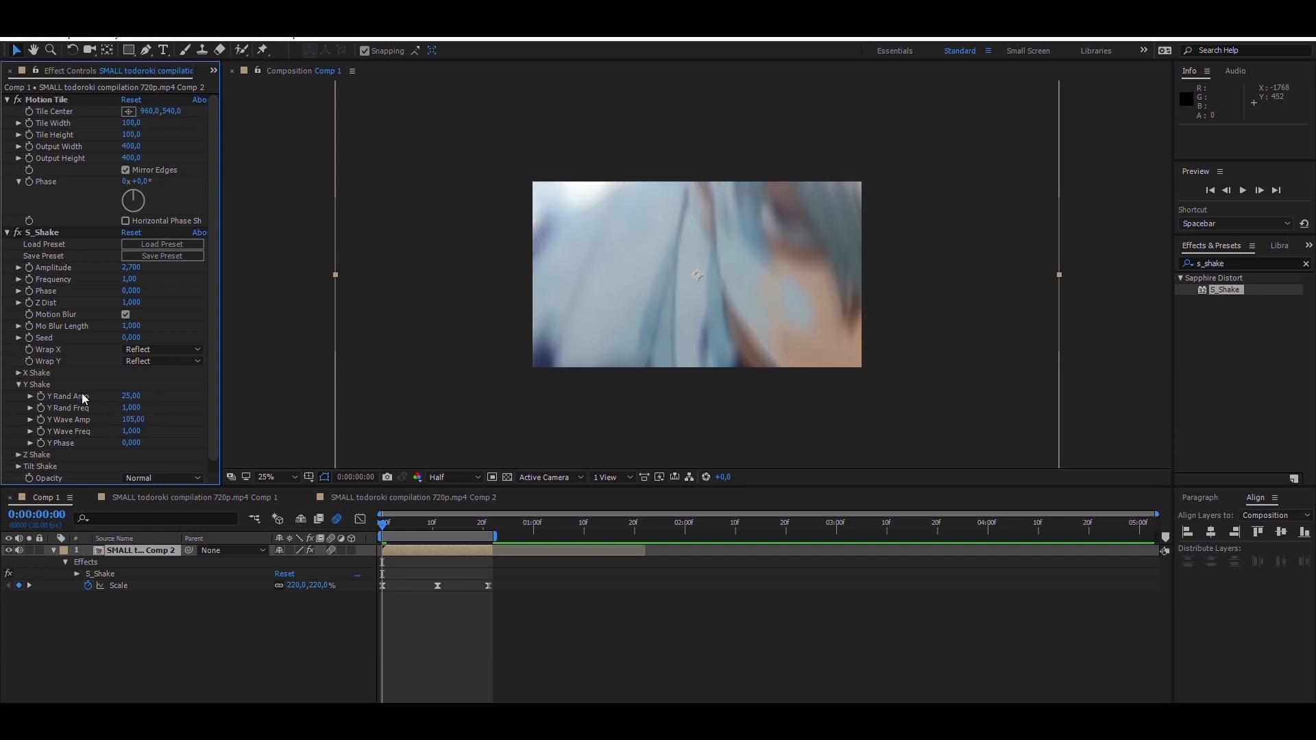
{"action": "left_click", "coordinate": [20, 384]}
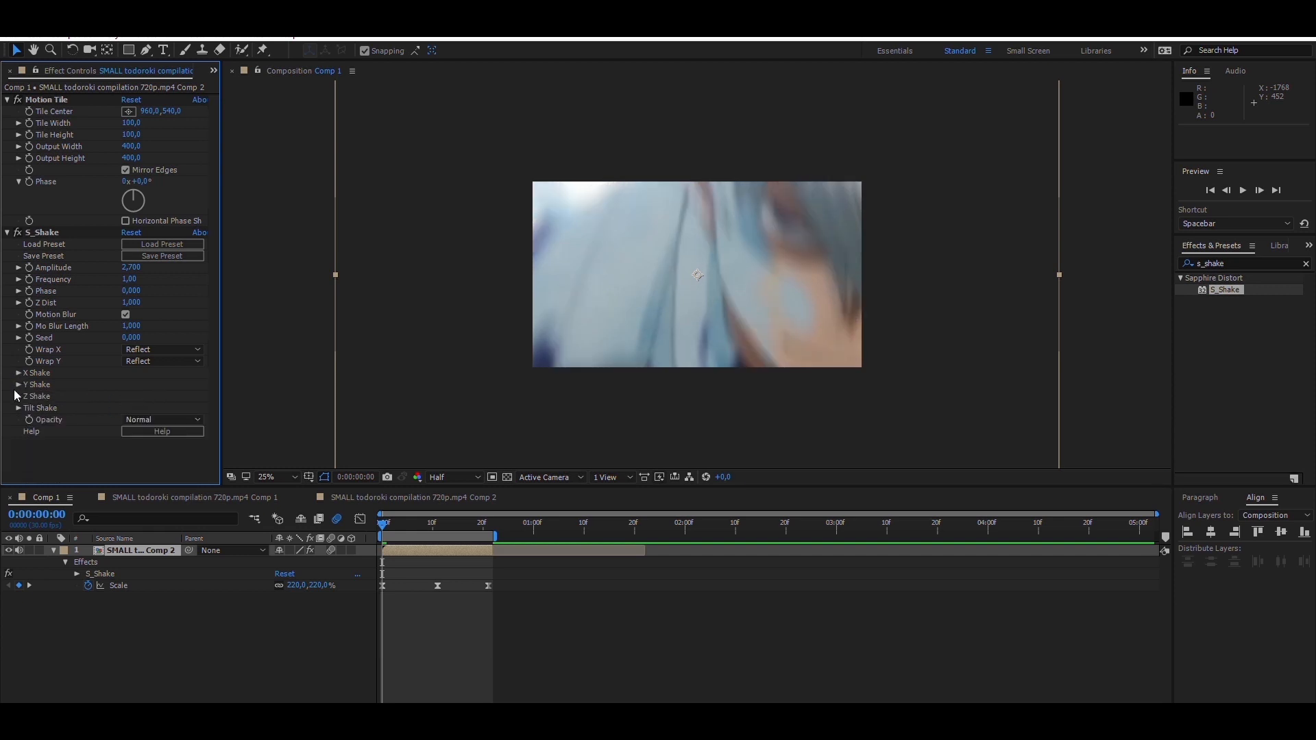
Keyframe Amplitude and Tilt Rand Amp from their start values down to 0 around 1:03.
{"action": "left_click", "coordinate": [18, 407]}
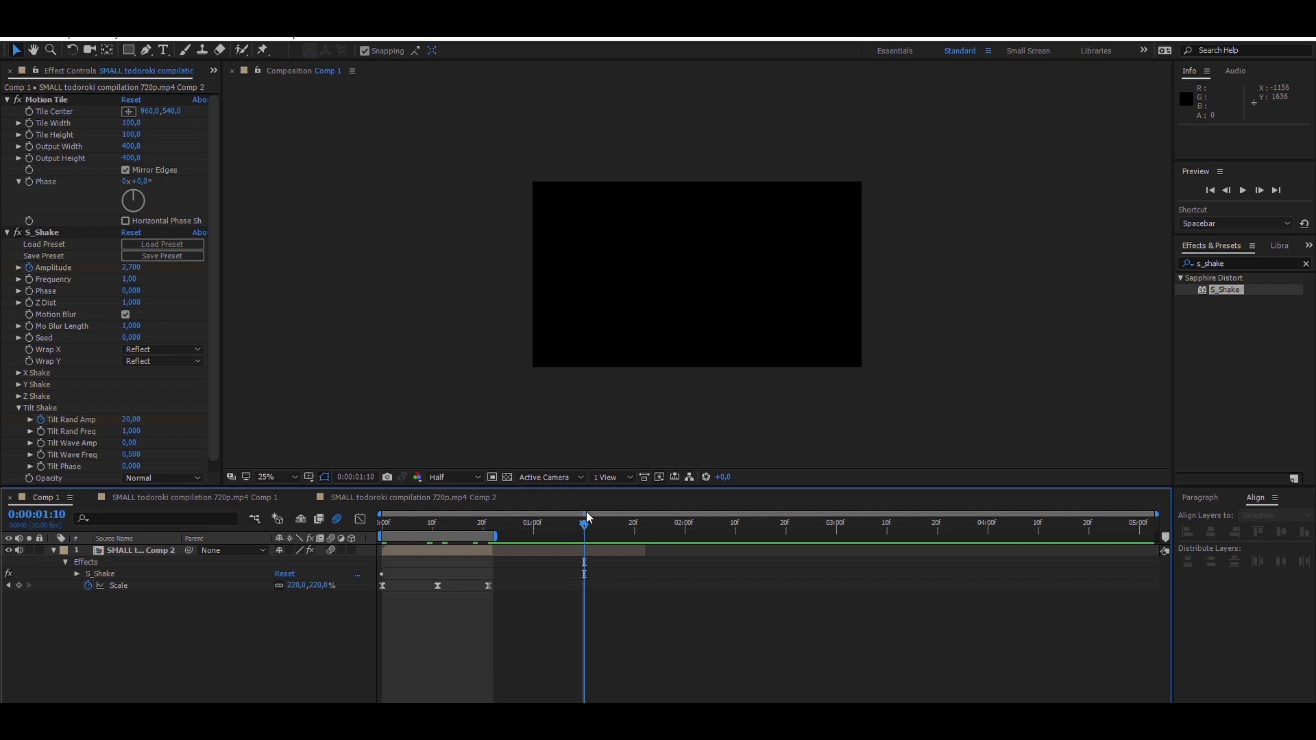
{"action": "left_click", "coordinate": [131, 267]}
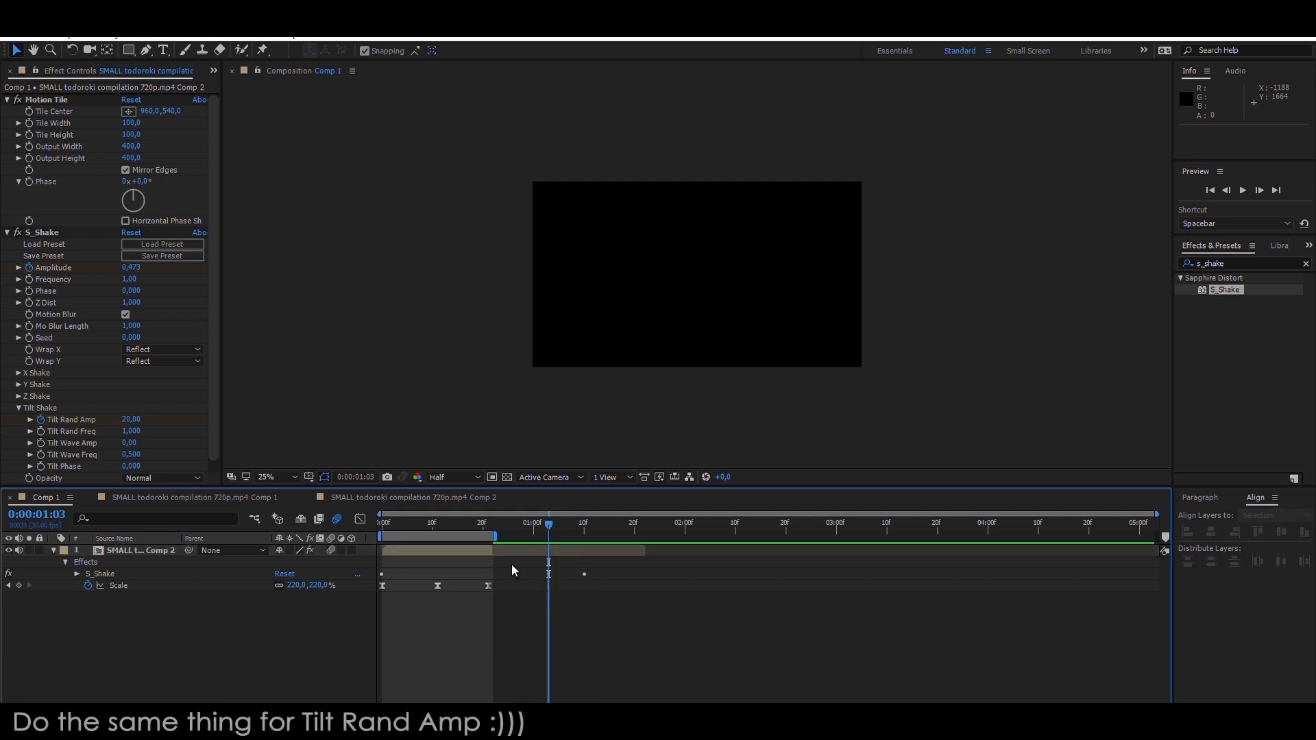
{"action": "double_click", "coordinate": [131, 420]}
{"action": "type", "text": "0"}
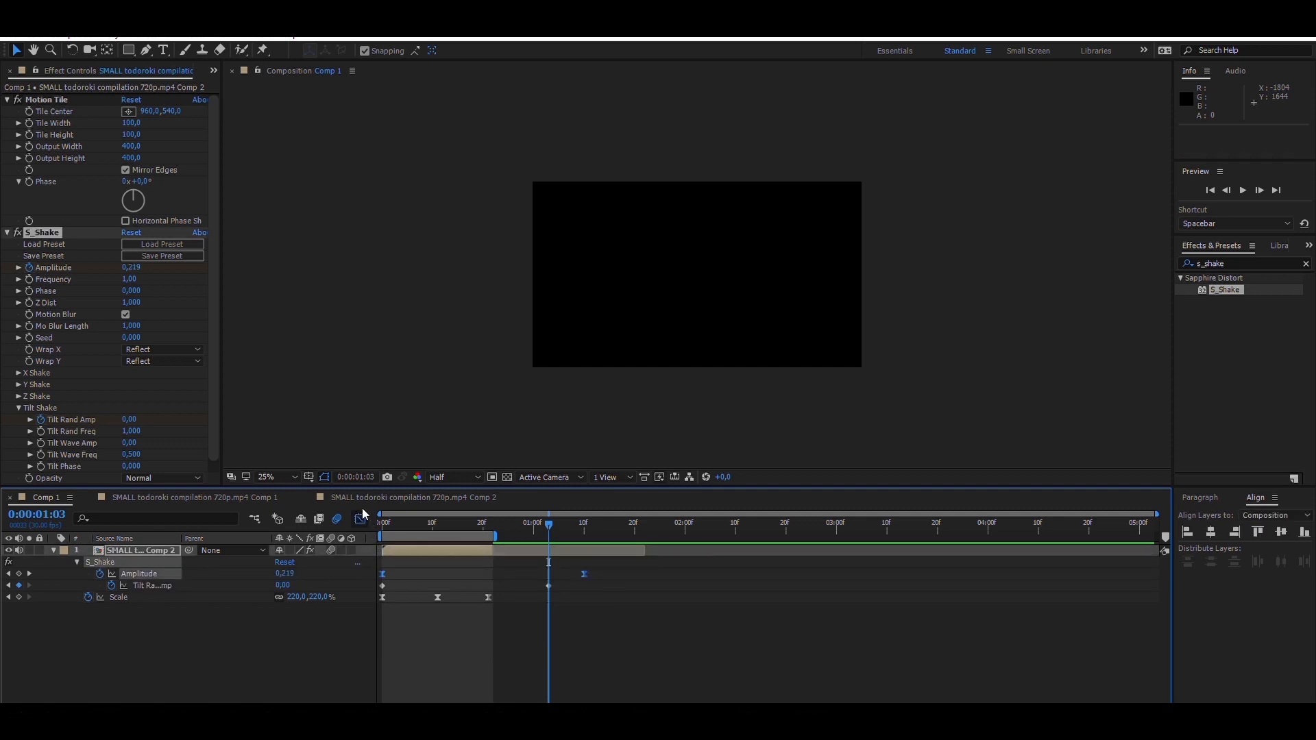
At frame 0 set Amplitude 2.5, Frequency 1.1 and the starting Tilt Rand Amp value.
{"action": "left_click", "coordinate": [359, 518]}
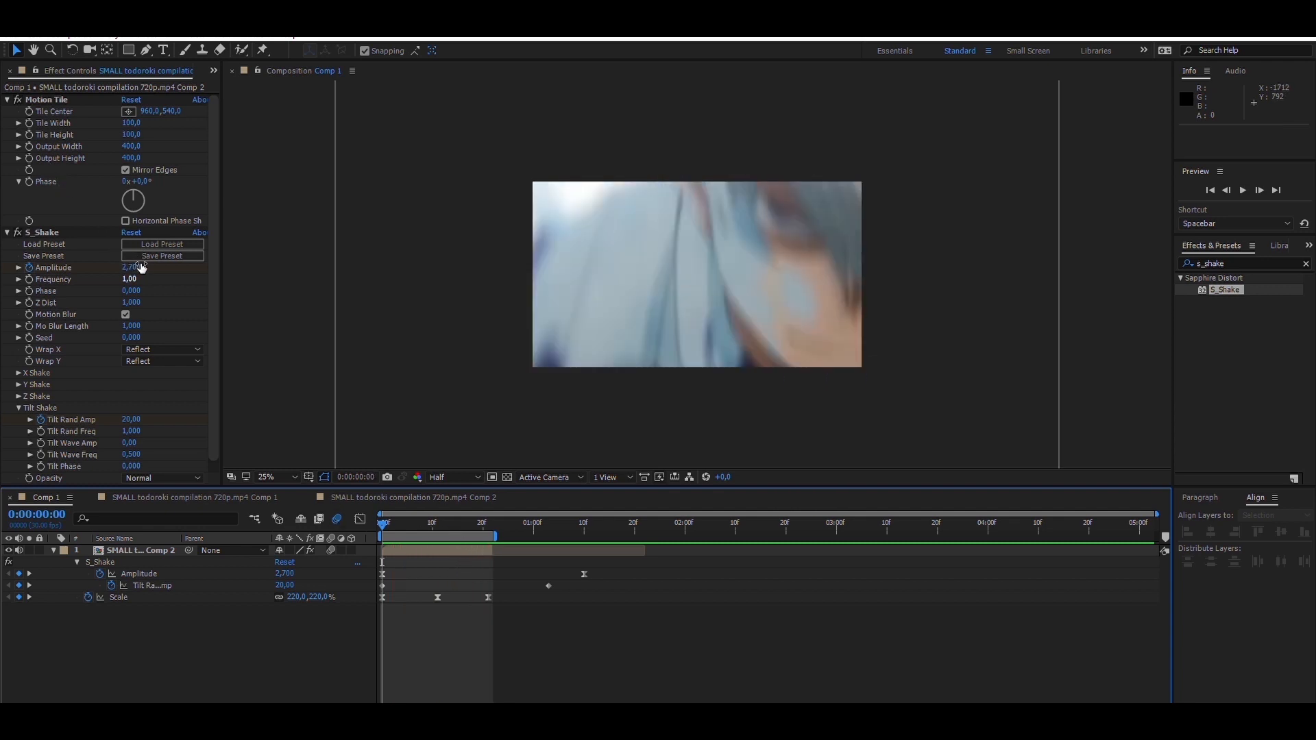
{"action": "left_click", "coordinate": [130, 267]}
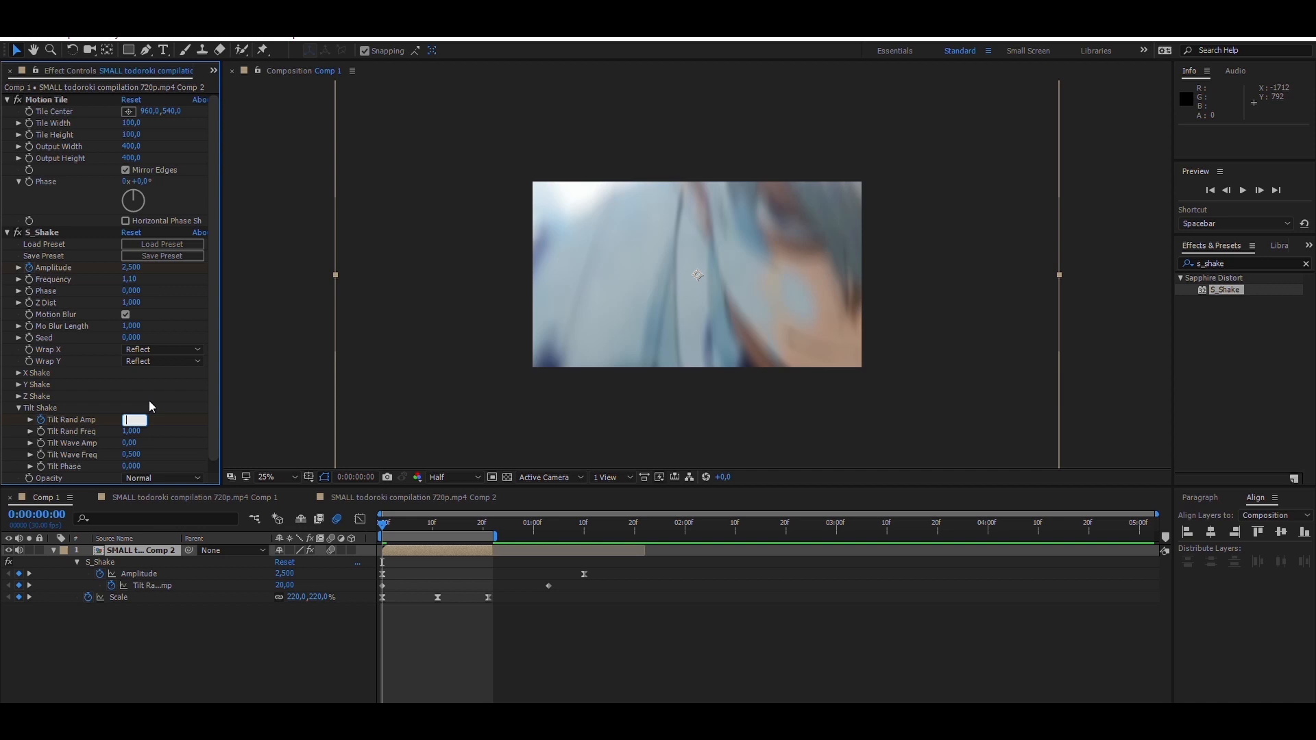
{"action": "left_click", "coordinate": [20, 383]}
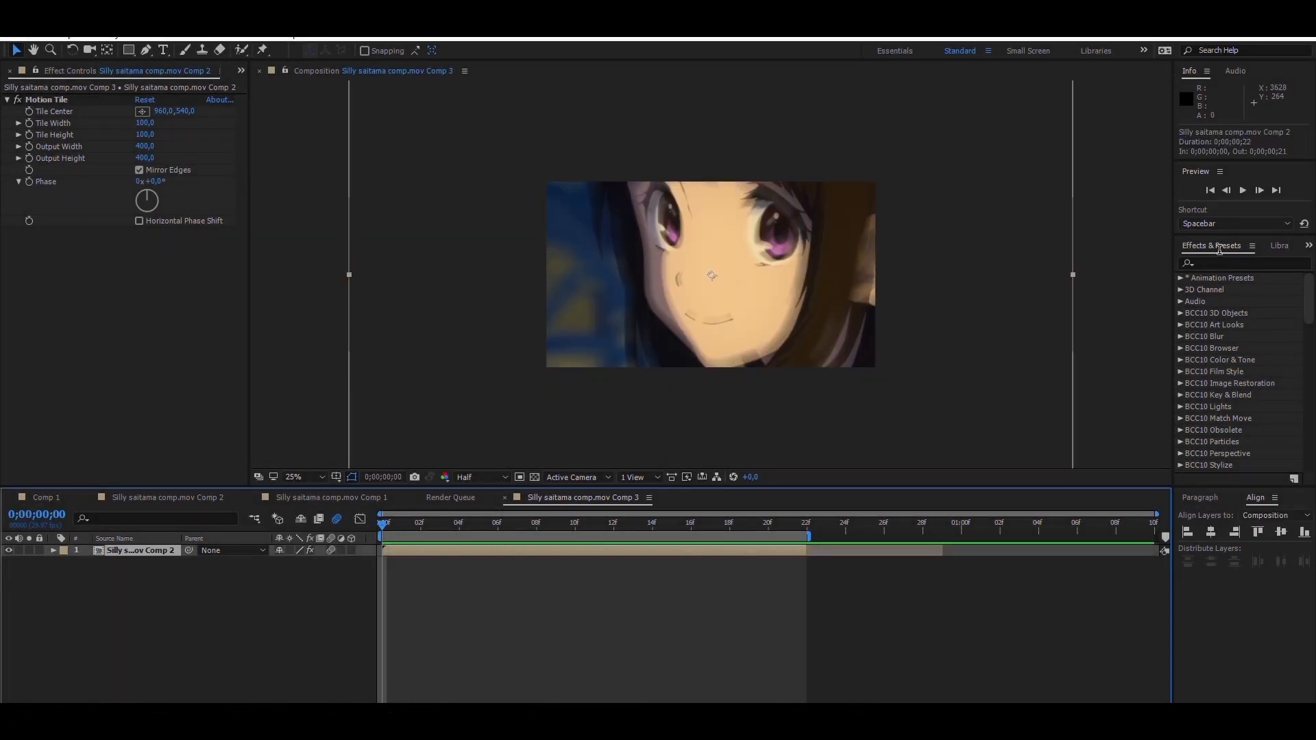
Apply S_Shake to the Saitama clip with Amplitude 1.8, Frequency 1.8, Motion Blur on, X Shake zeroed.
{"action": "type", "text": "s_shake"}
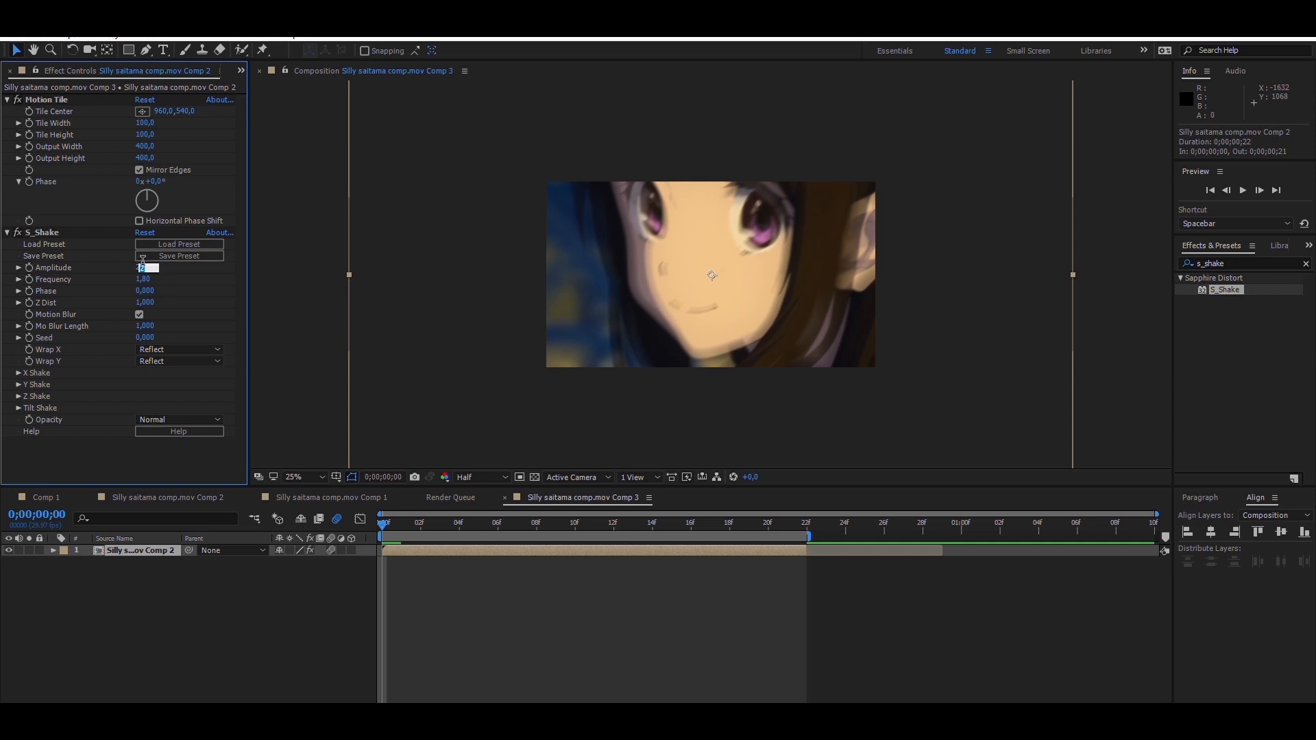
{"action": "type", "text": "1800"}
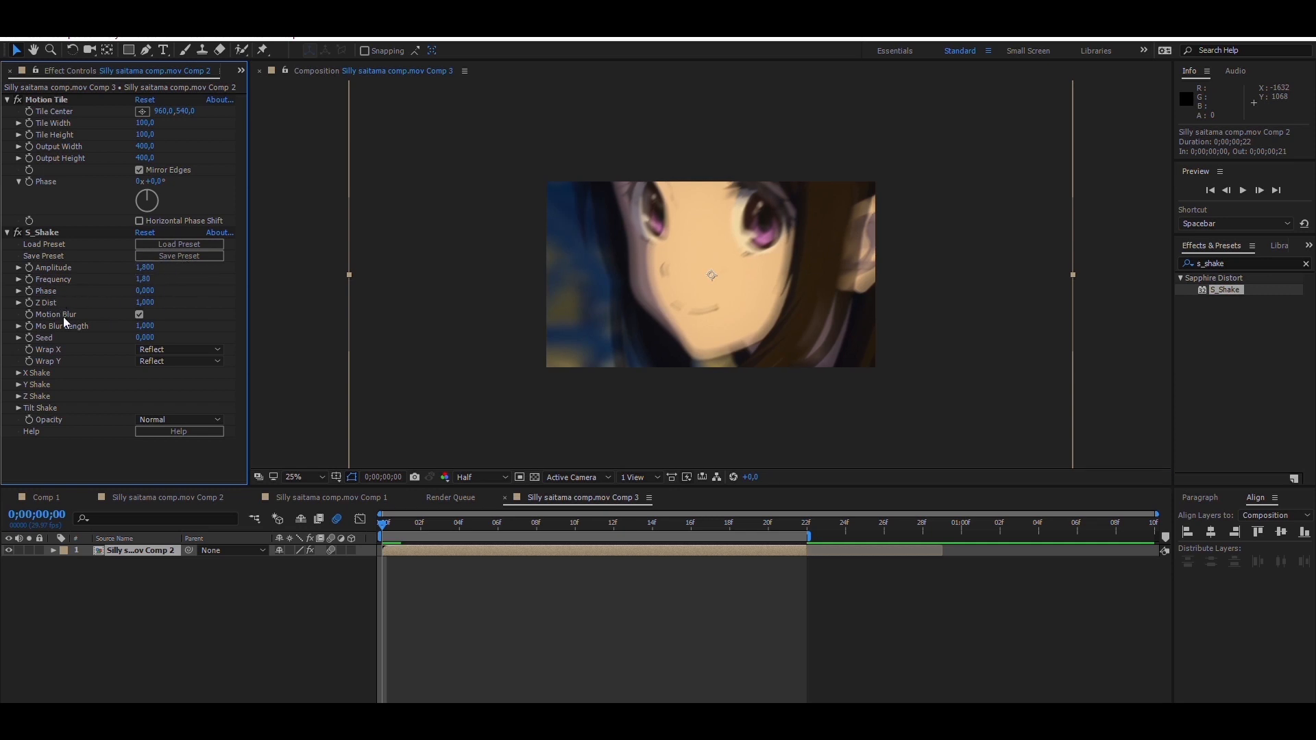
{"action": "left_click", "coordinate": [19, 373]}
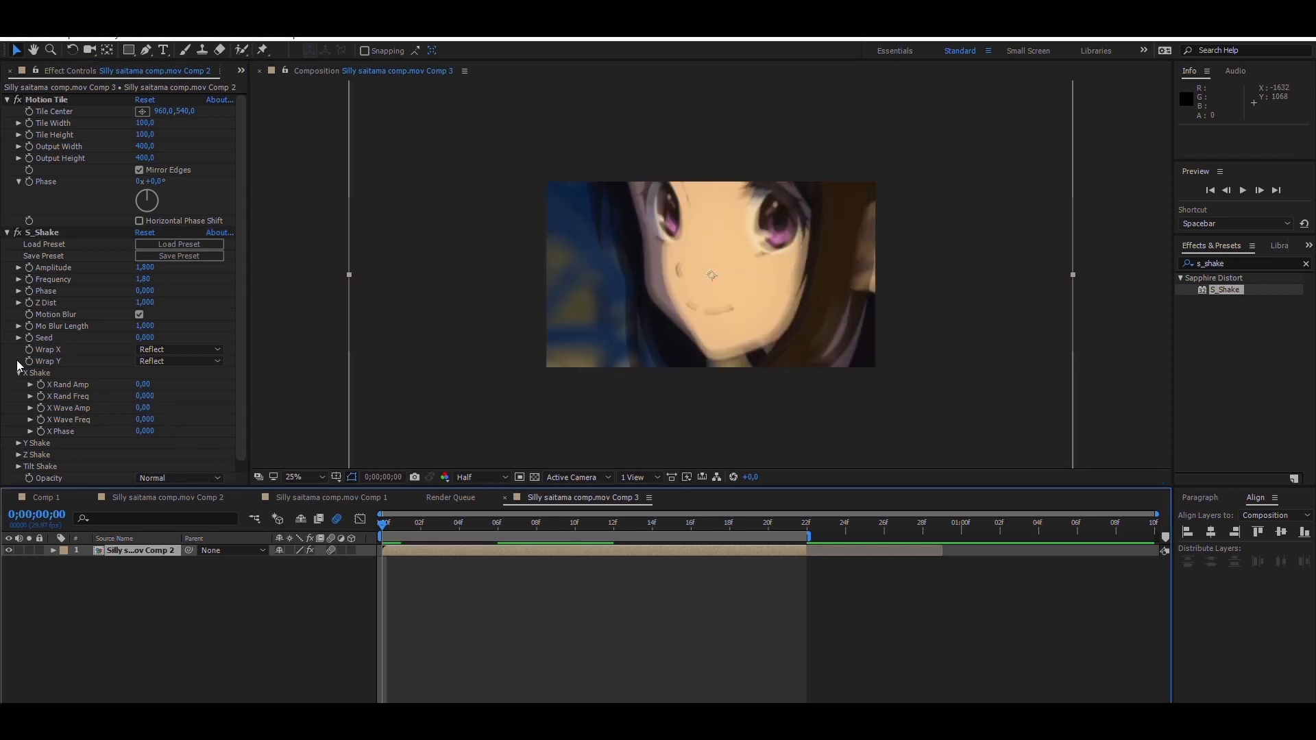
Set Y Rand Amp 60, Y Wave Amp 50, Y Phase 0.4, and Tilt Rand Amp 20.
{"action": "left_click", "coordinate": [21, 372]}
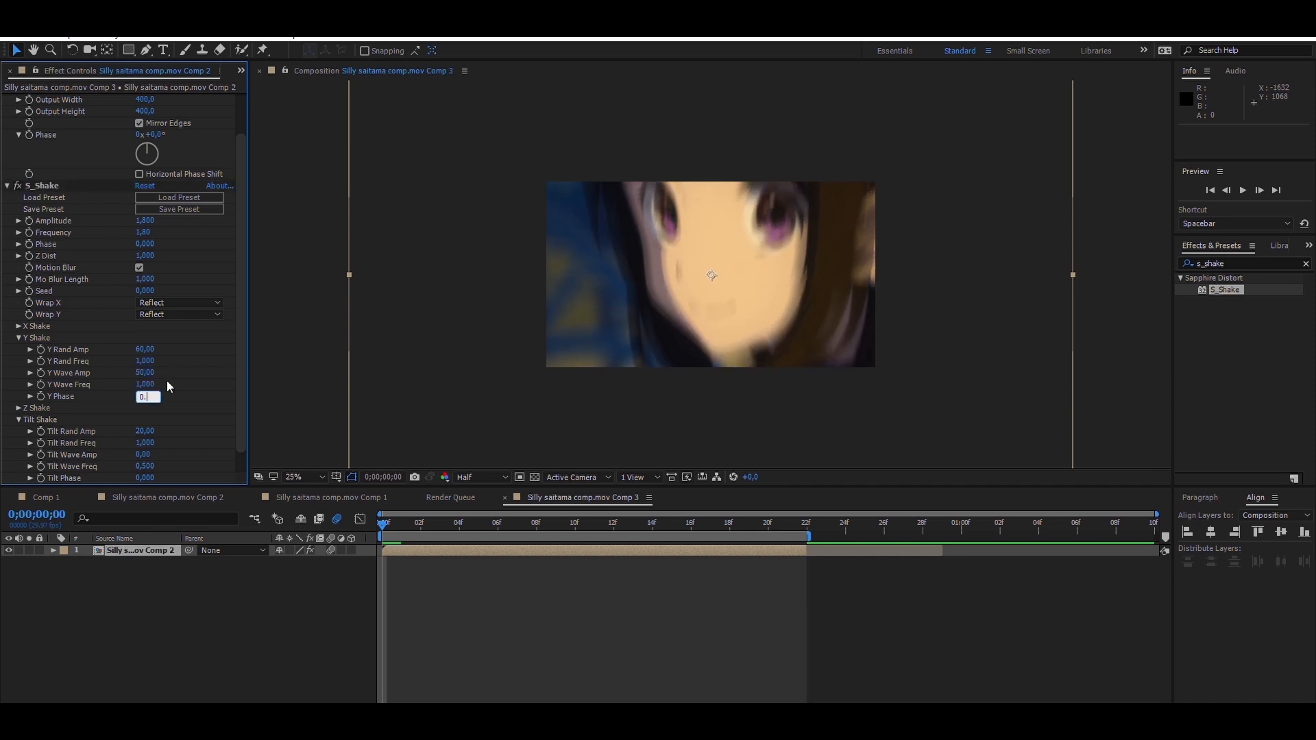
{"action": "type", "text": "0,400"}
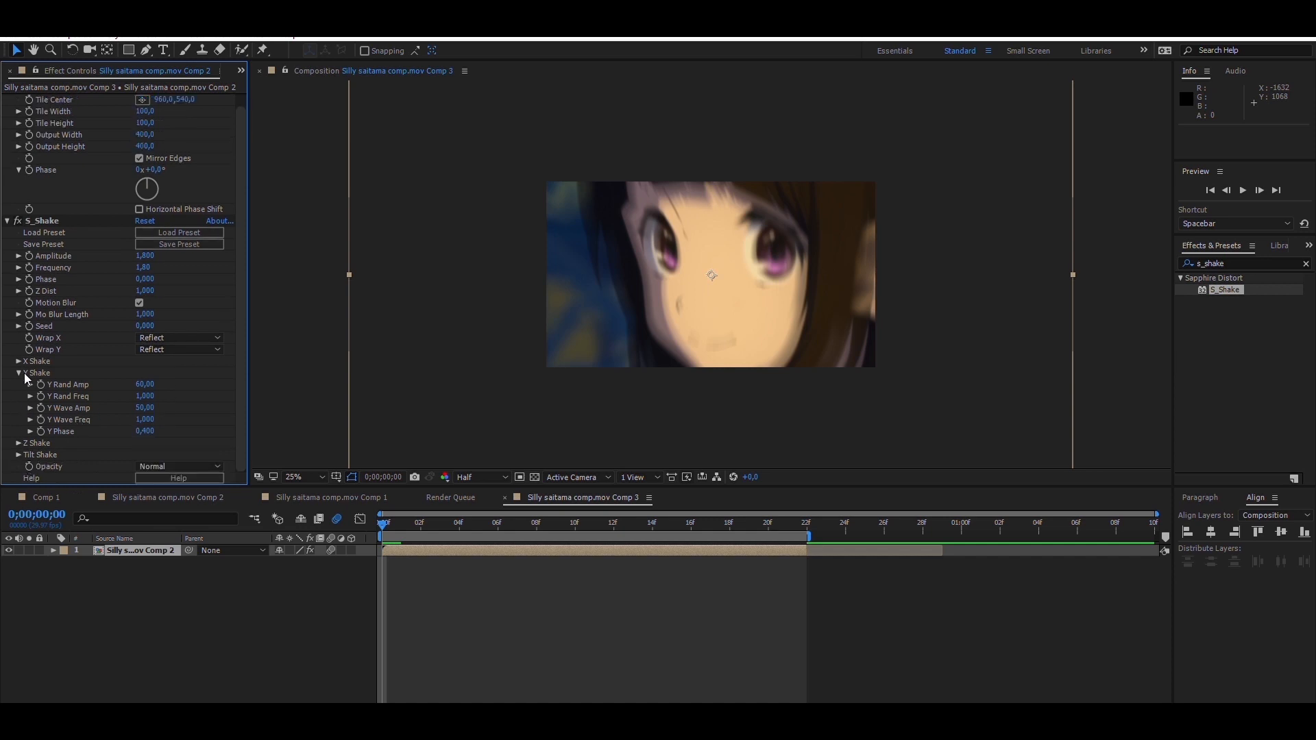
{"action": "left_click", "coordinate": [21, 372]}
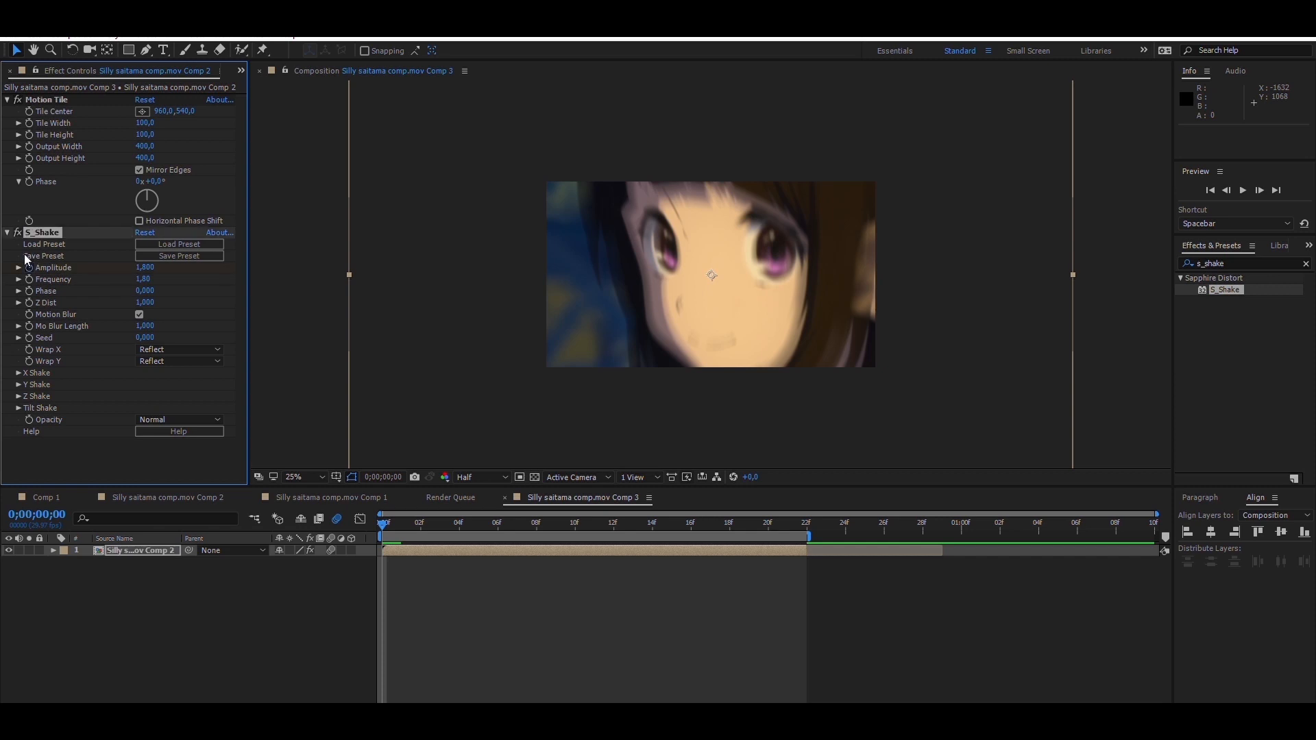
{"action": "left_click", "coordinate": [15, 408]}
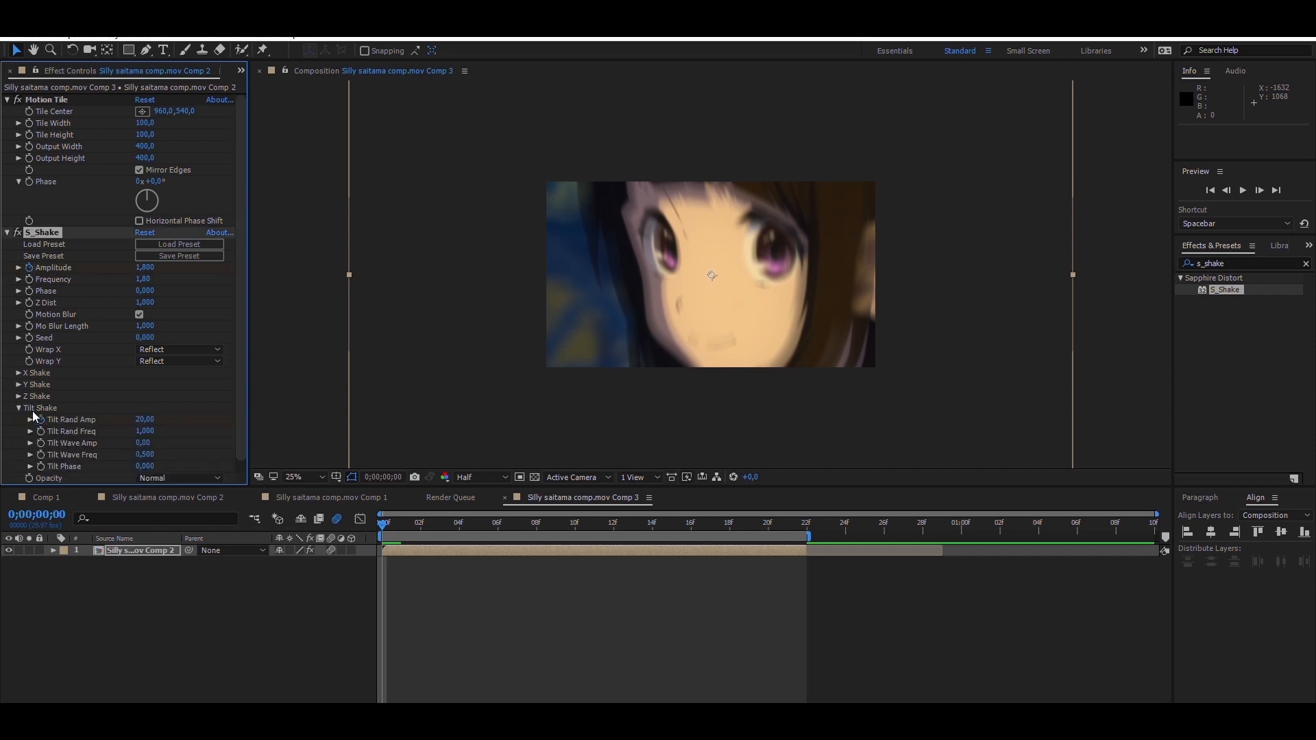